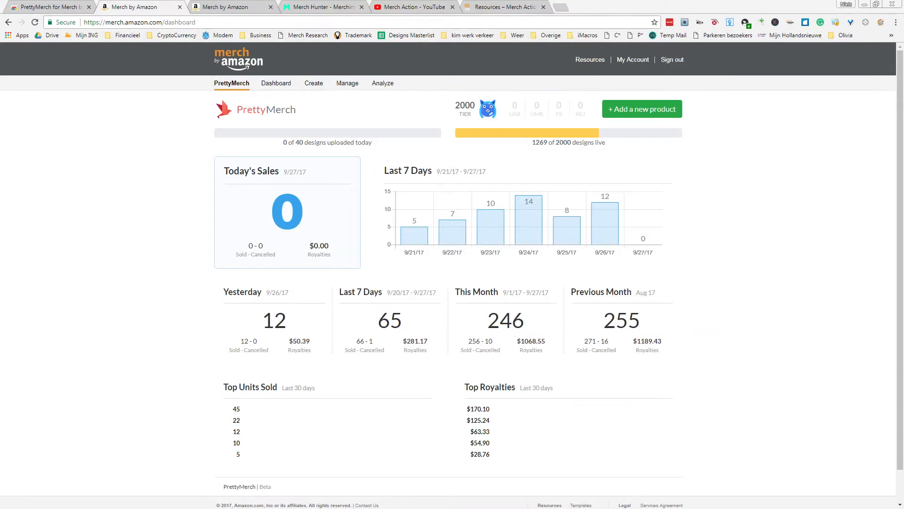
pyautogui.moveTo(274, 146)
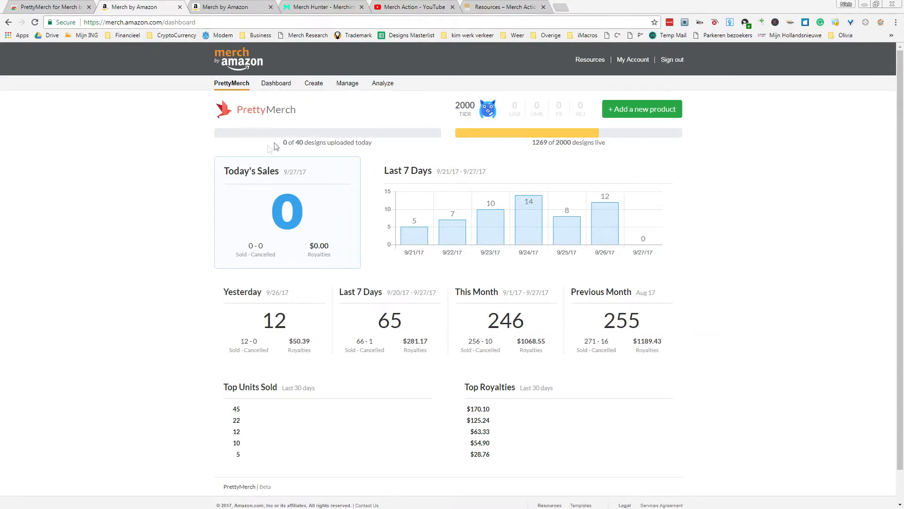
pyautogui.moveTo(128, 322)
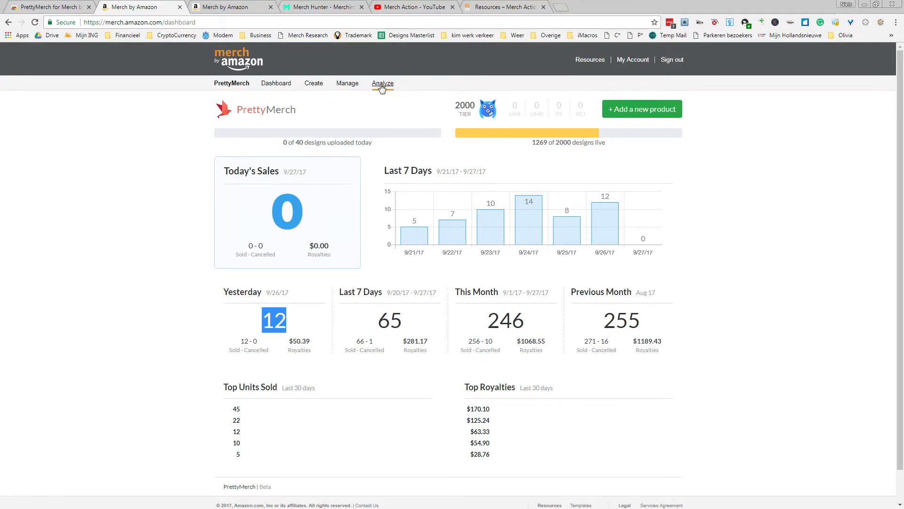
pyautogui.moveTo(334, 340)
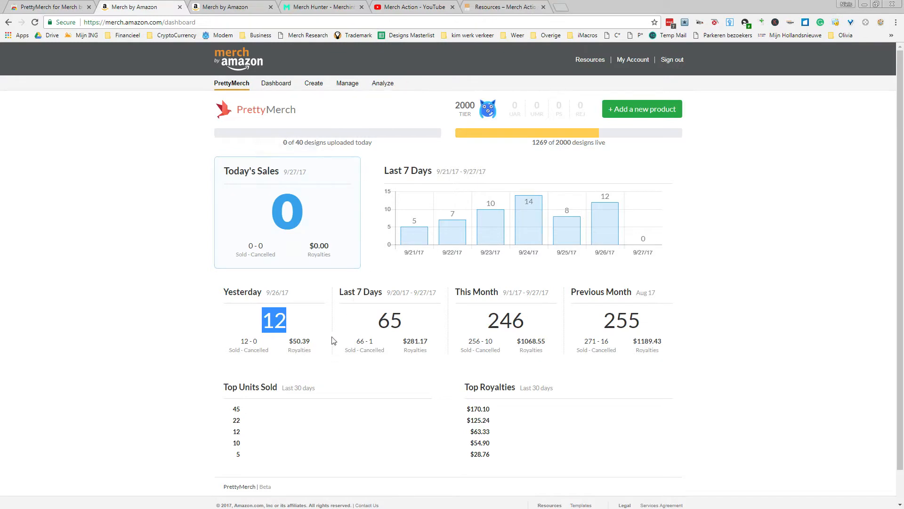
pyautogui.moveTo(310, 223)
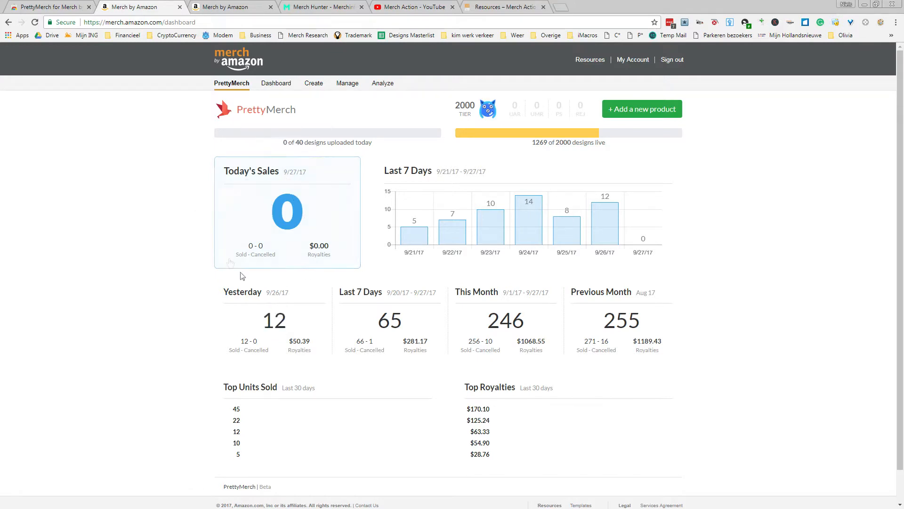
pyautogui.moveTo(284, 267)
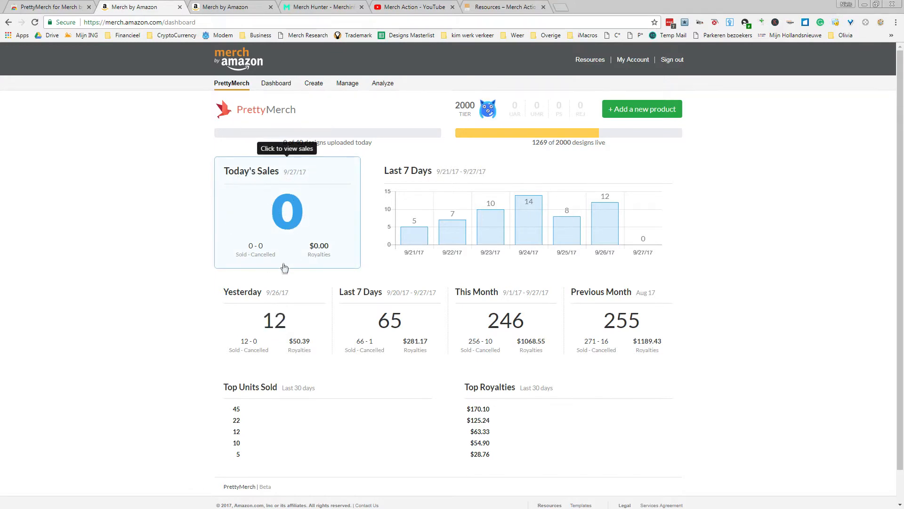
pyautogui.moveTo(378, 190)
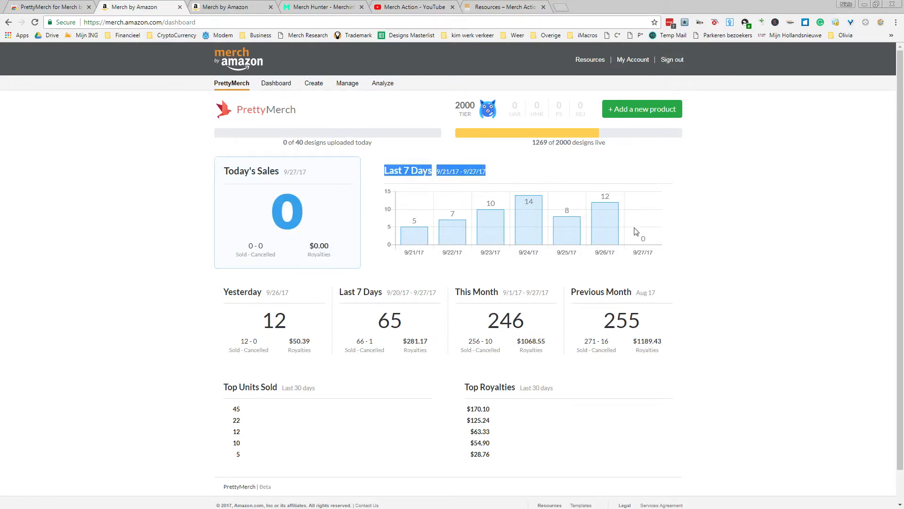
pyautogui.moveTo(628, 201)
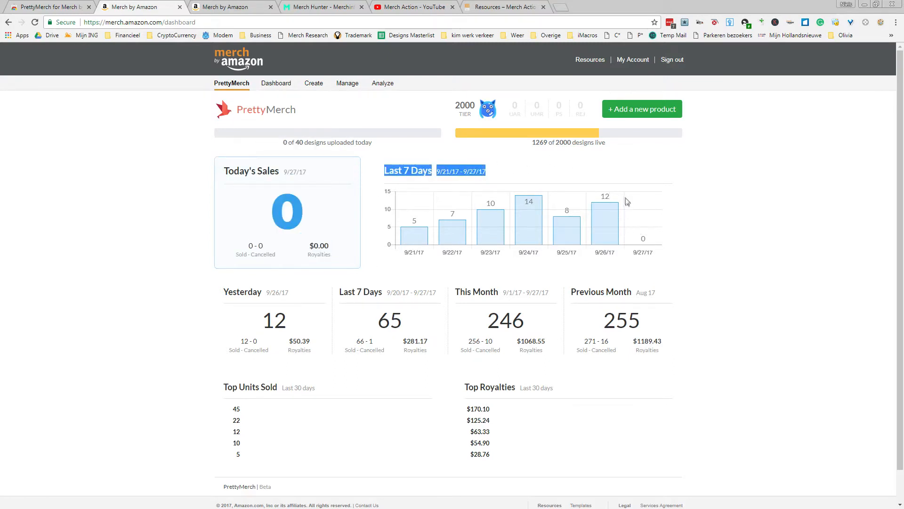
pyautogui.moveTo(660, 419)
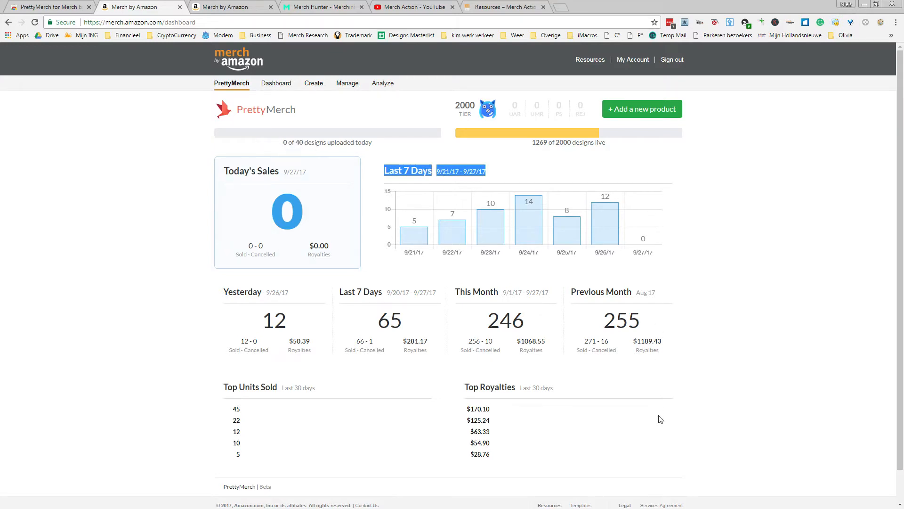
pyautogui.moveTo(661, 482)
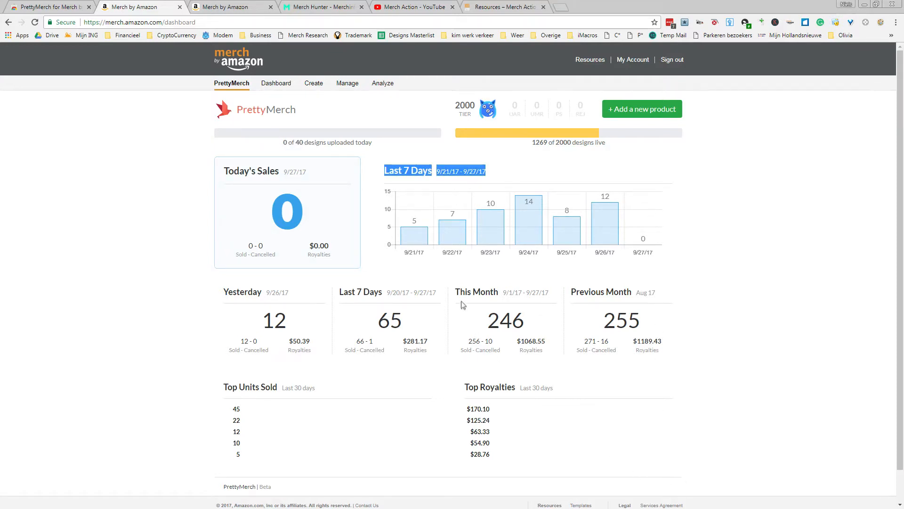
pyautogui.moveTo(478, 291)
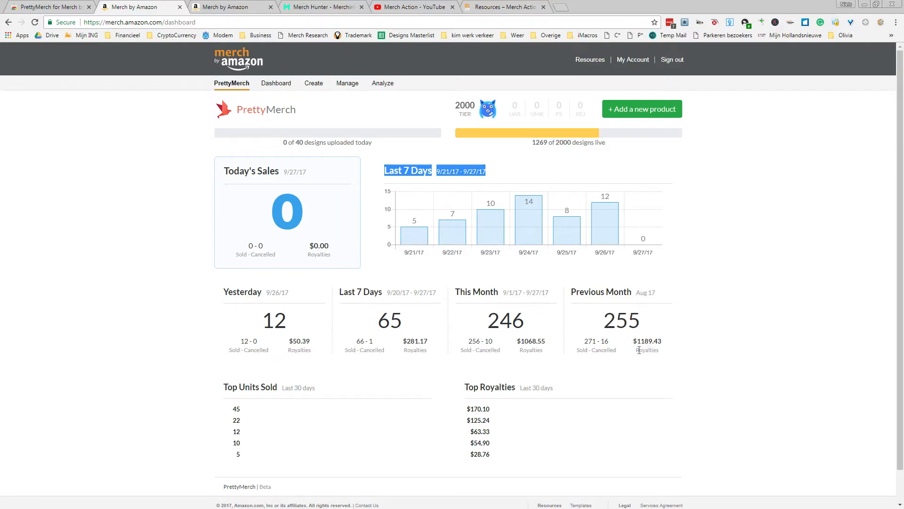
pyautogui.moveTo(606, 373)
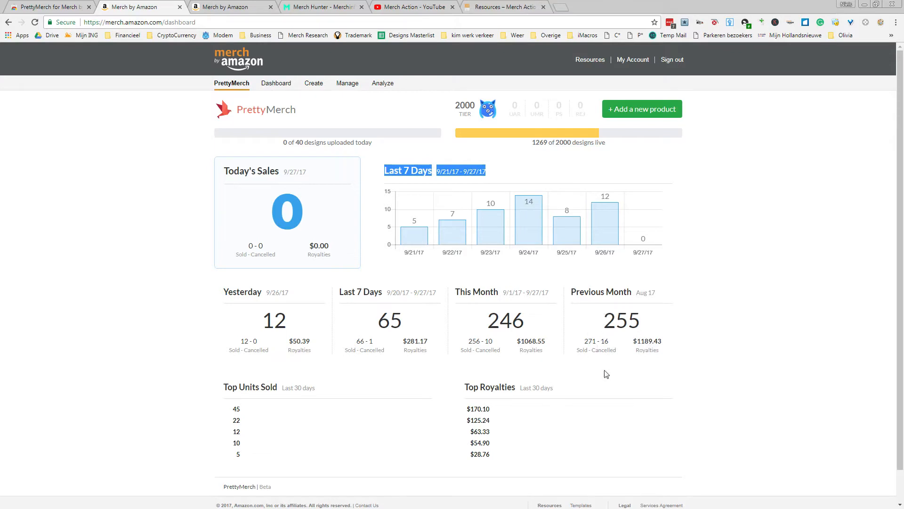
pyautogui.moveTo(645, 341)
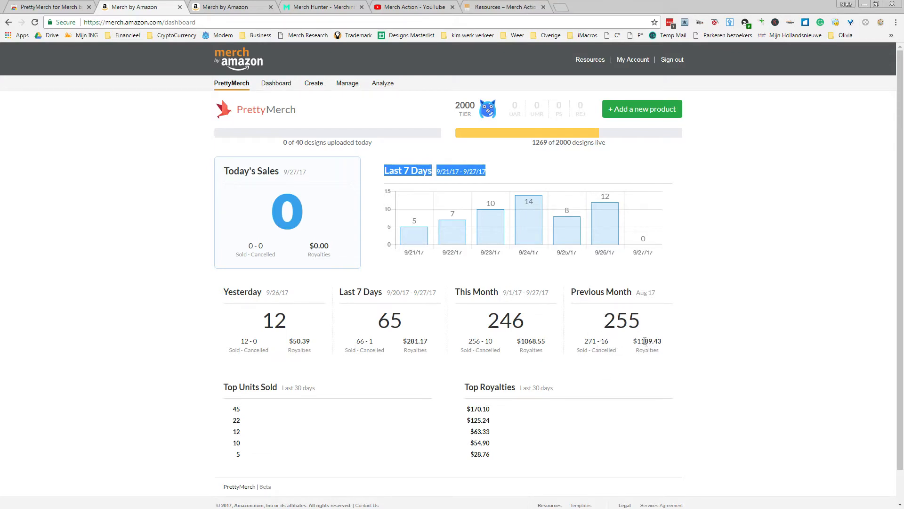
pyautogui.moveTo(231, 428)
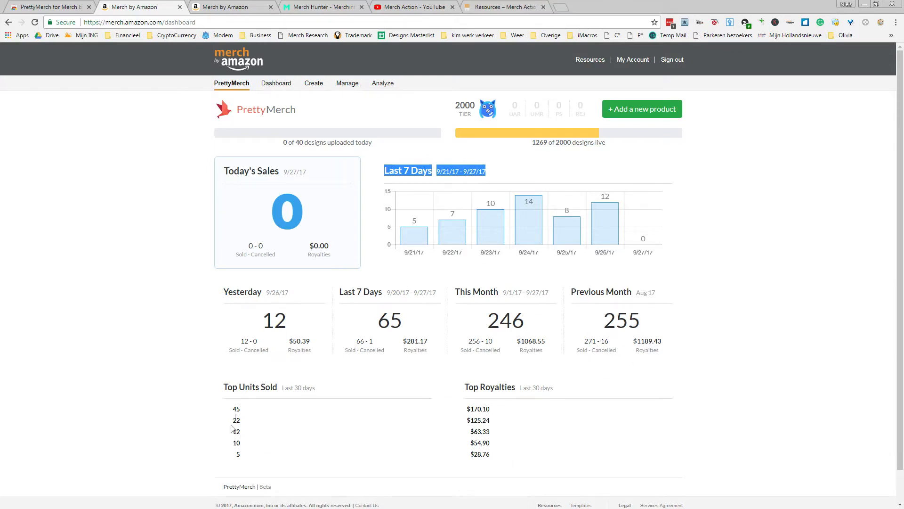
pyautogui.moveTo(224, 386)
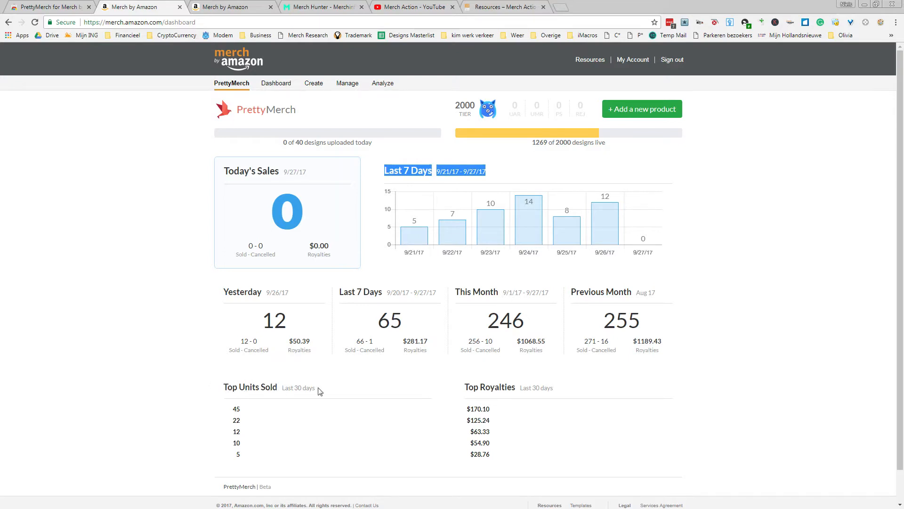
# Step: Highlight Top Royalties, Top Units Sold and '1269 of 2000 designs live', then switch browser tabs
pyautogui.doubleClick(489, 387)
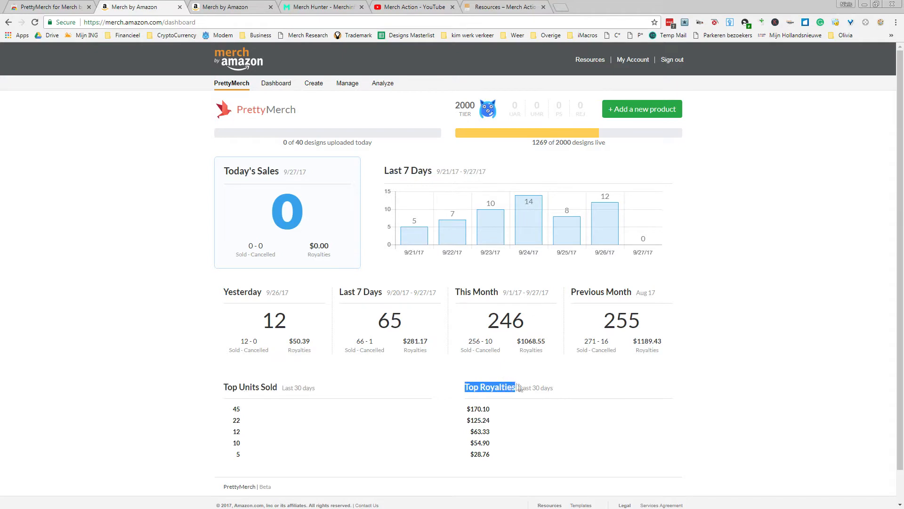
pyautogui.moveTo(245, 410)
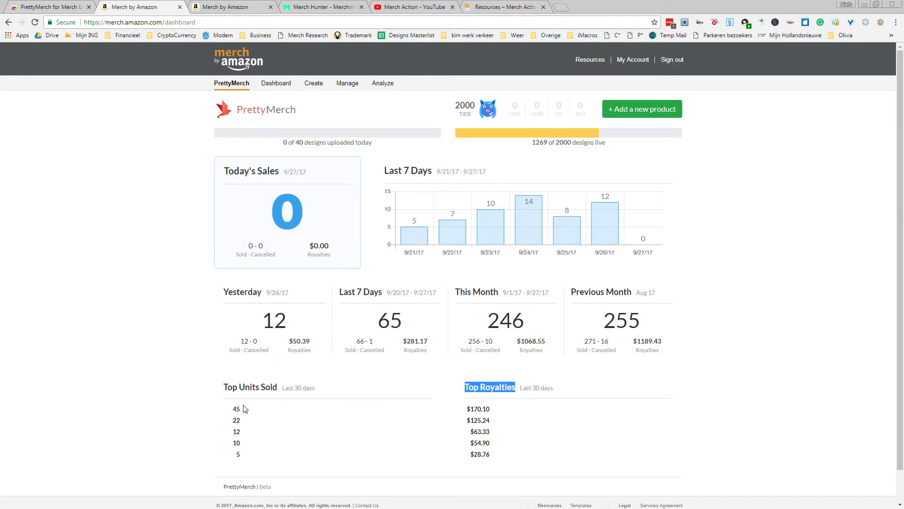
pyautogui.moveTo(258, 435)
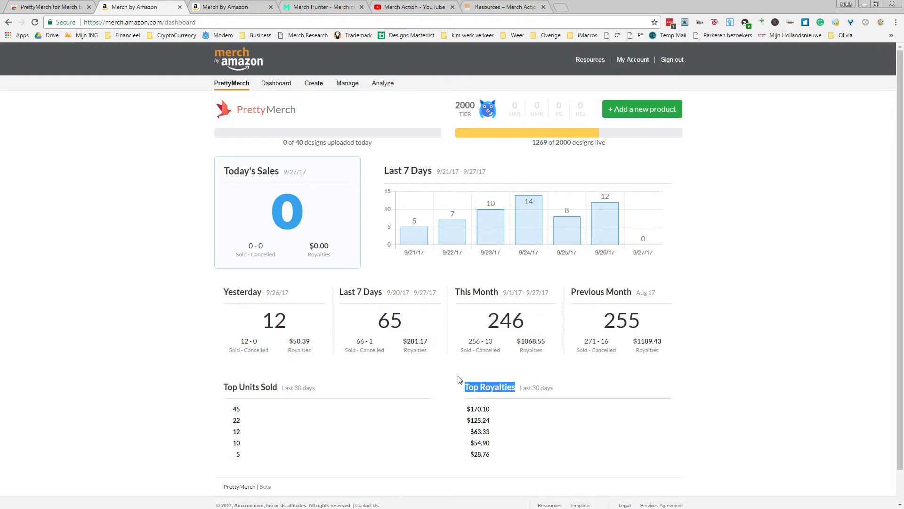
pyautogui.moveTo(490, 418)
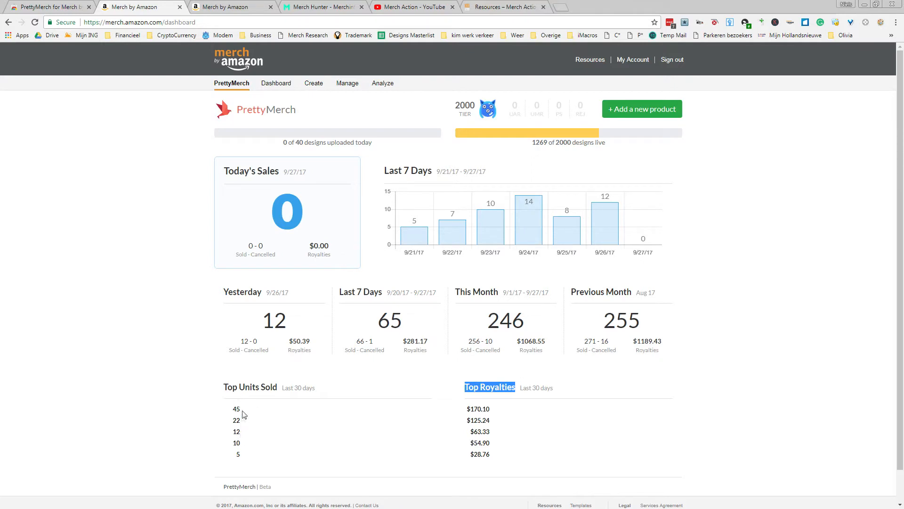
pyautogui.moveTo(236, 461)
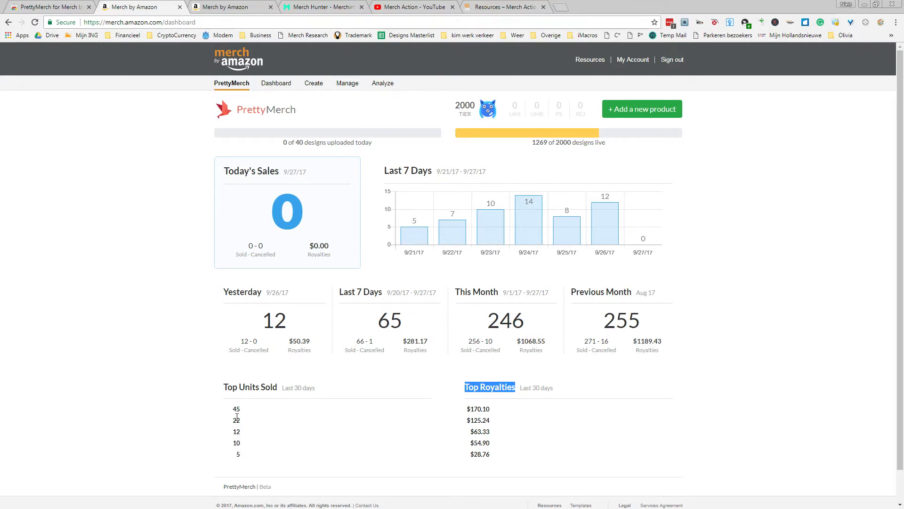
pyautogui.moveTo(239, 432)
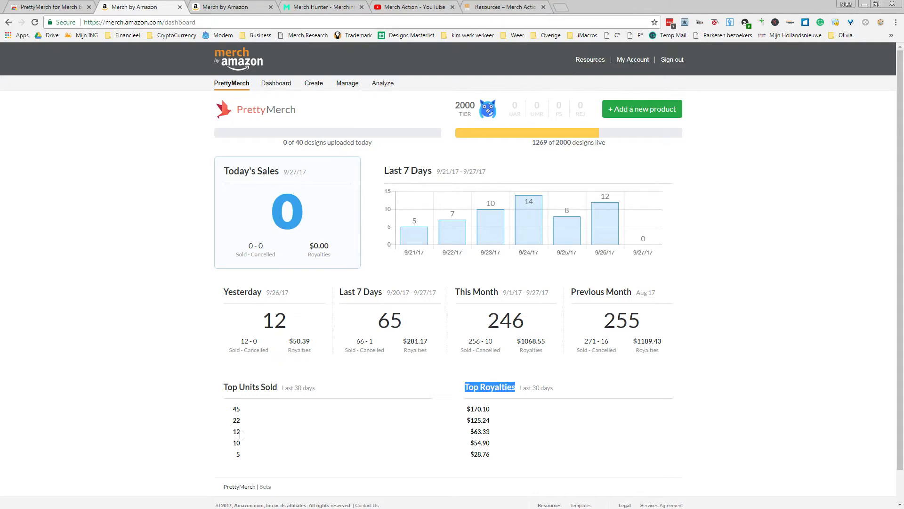
pyautogui.moveTo(377, 328)
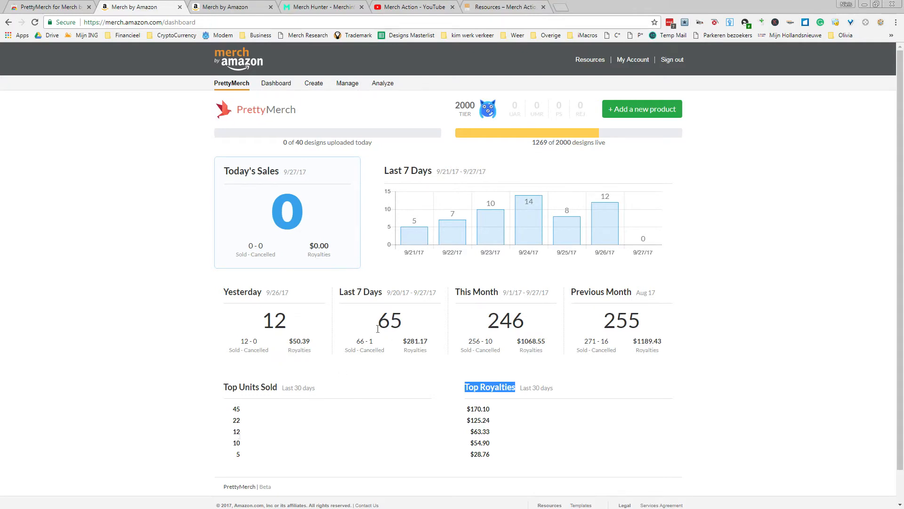
pyautogui.doubleClick(250, 387)
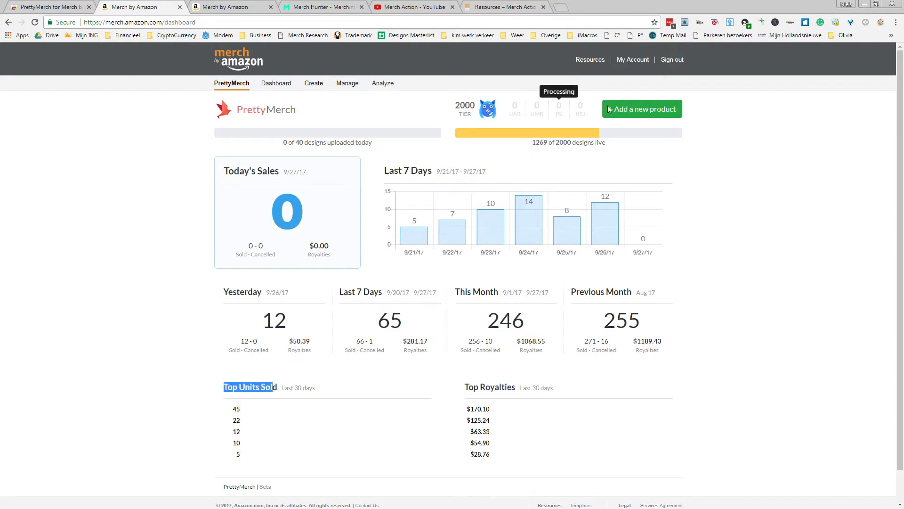
pyautogui.moveTo(534, 146)
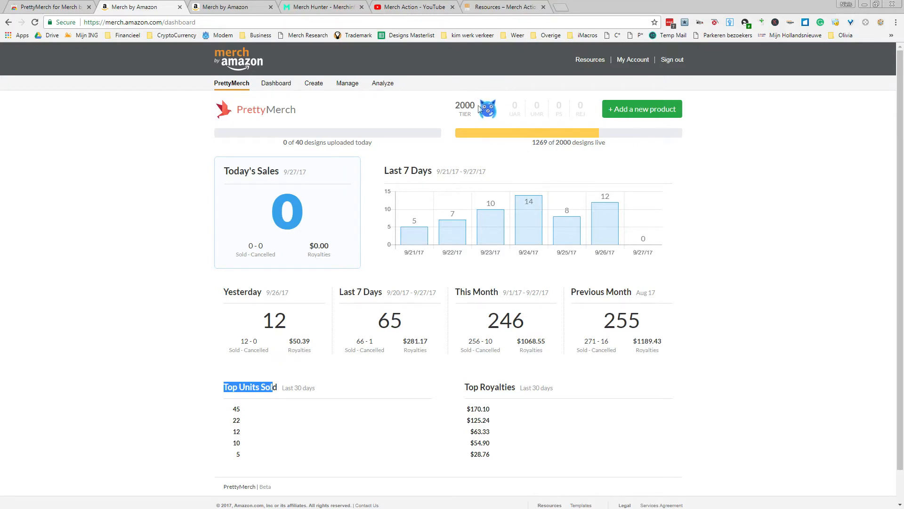
pyautogui.moveTo(591, 98)
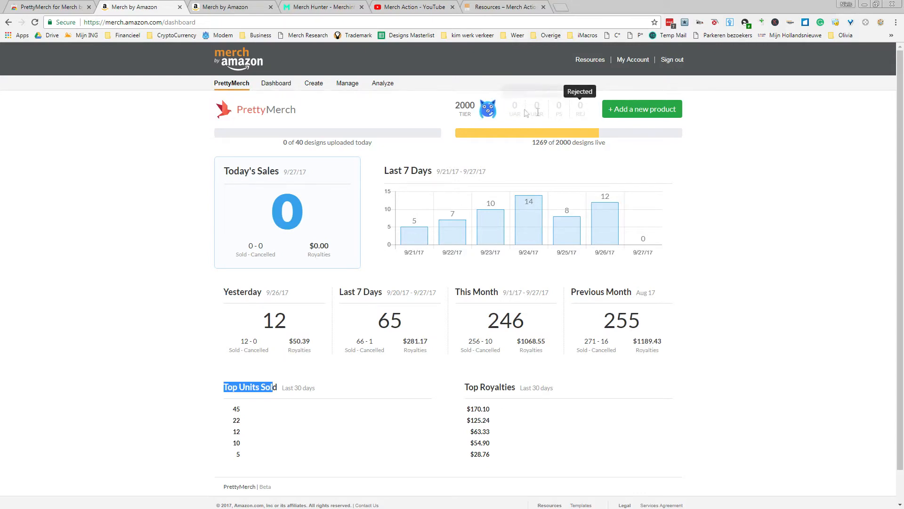
pyautogui.moveTo(515, 109)
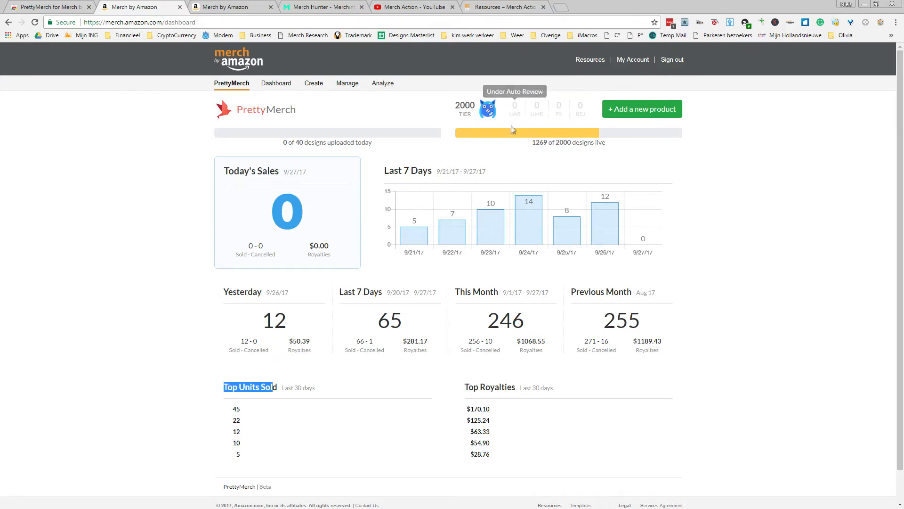
pyautogui.moveTo(557, 109)
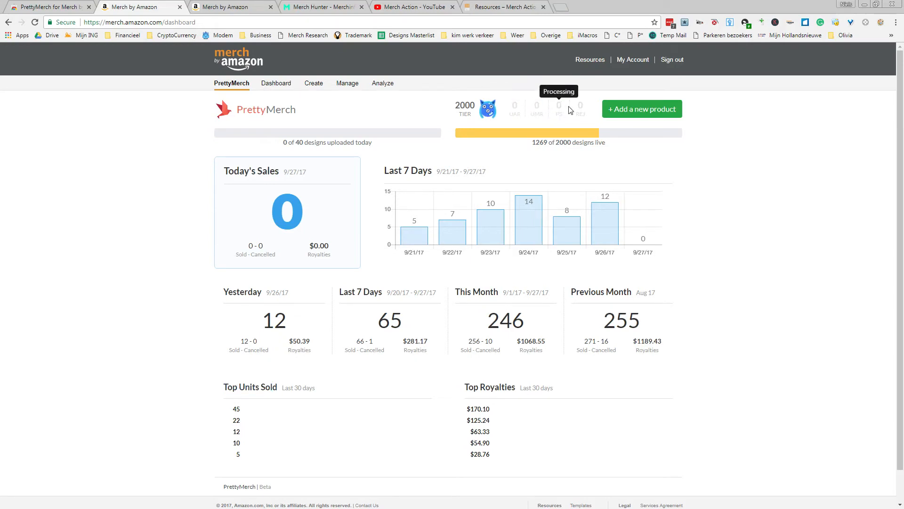
pyautogui.moveTo(534, 111)
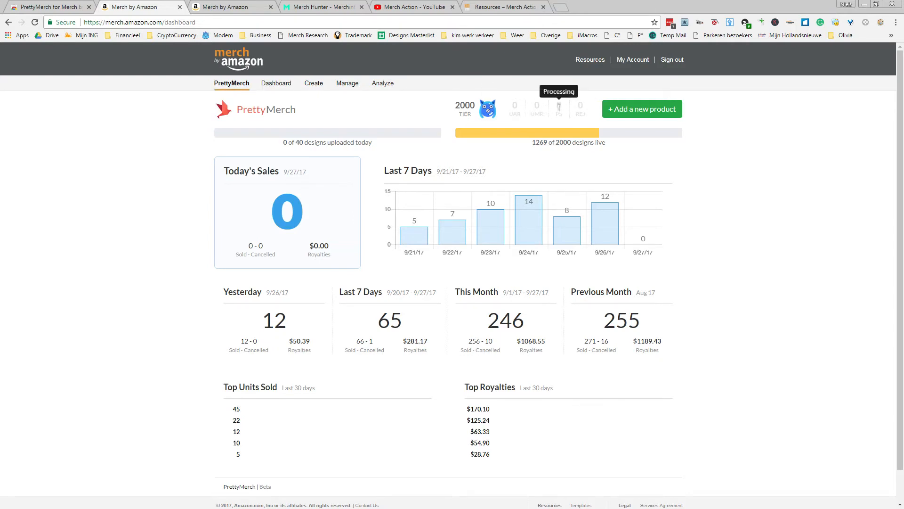
pyautogui.moveTo(582, 107)
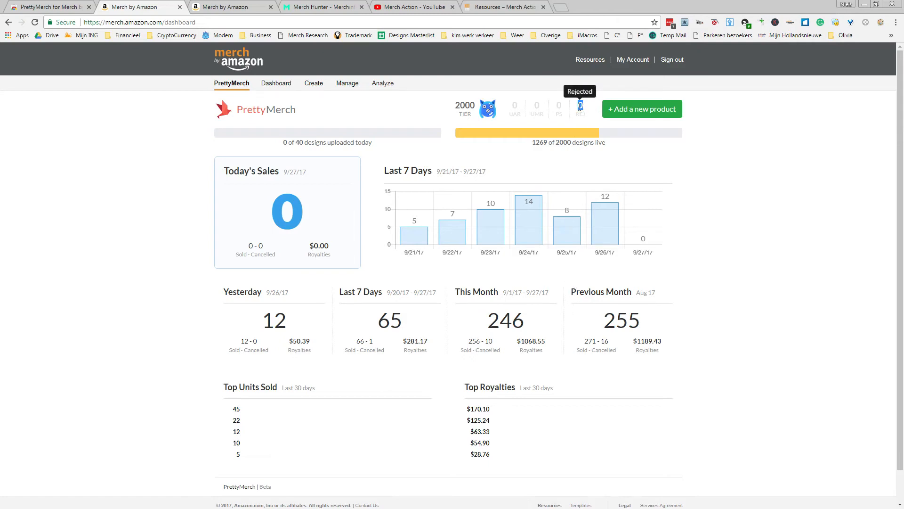
pyautogui.moveTo(545, 344)
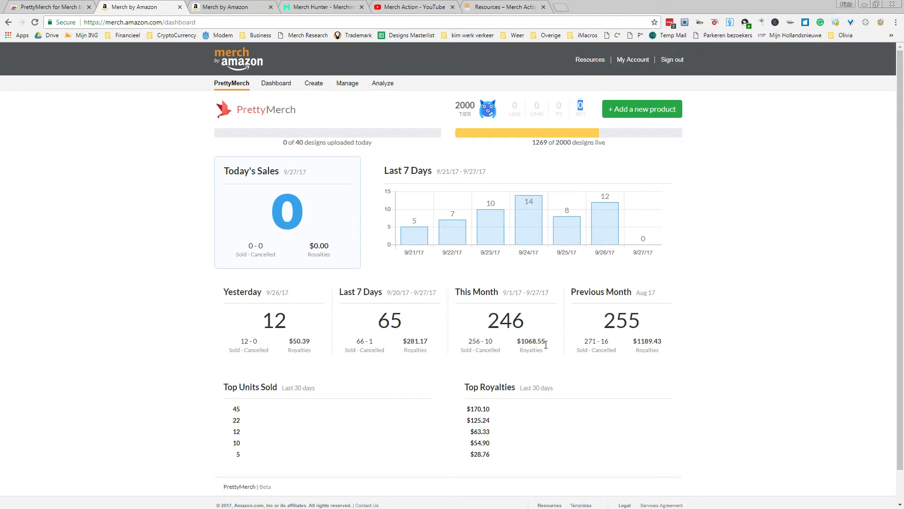
pyautogui.moveTo(283, 138)
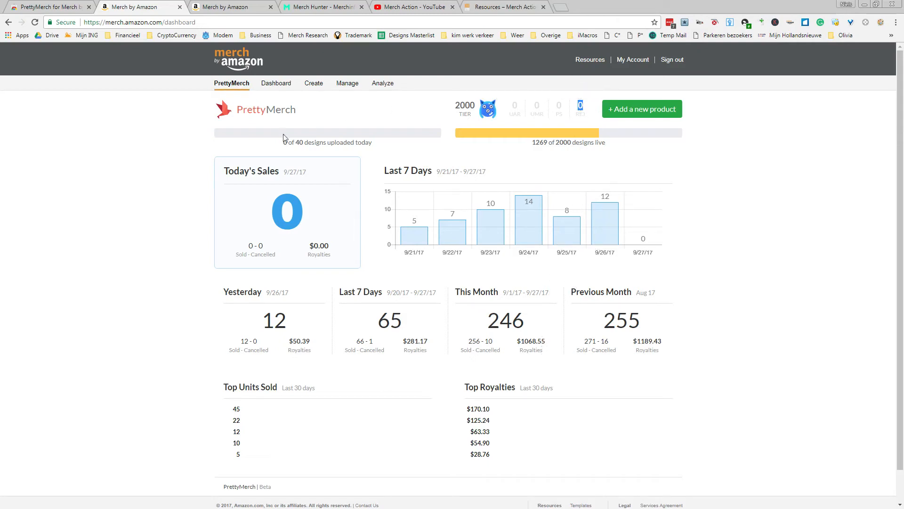
pyautogui.moveTo(600, 203)
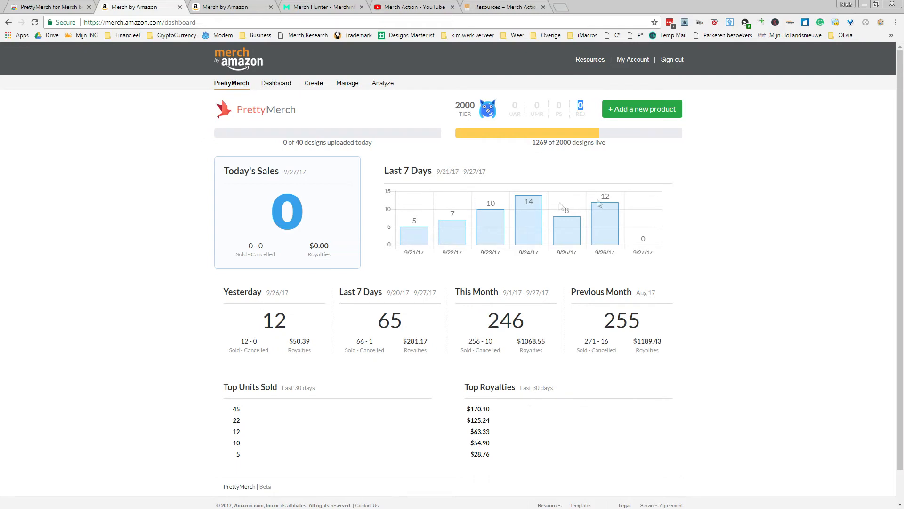
pyautogui.moveTo(589, 299)
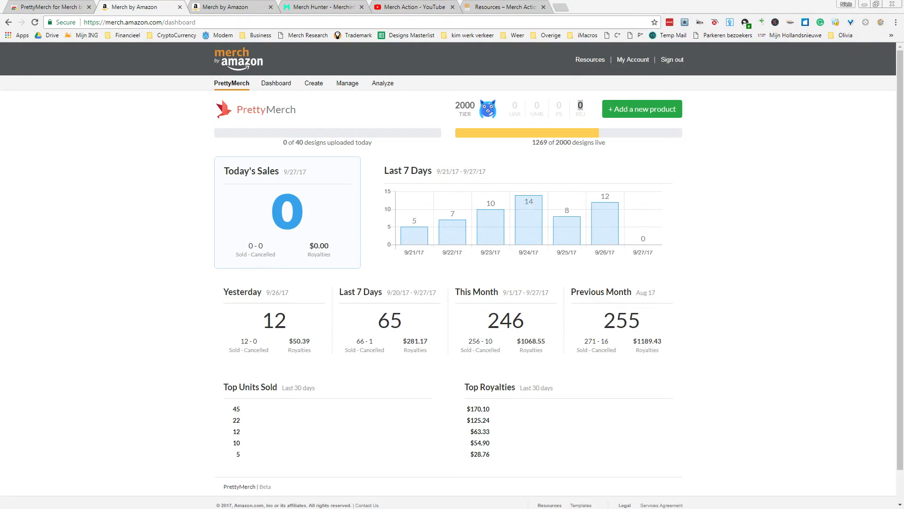
pyautogui.moveTo(516, 277)
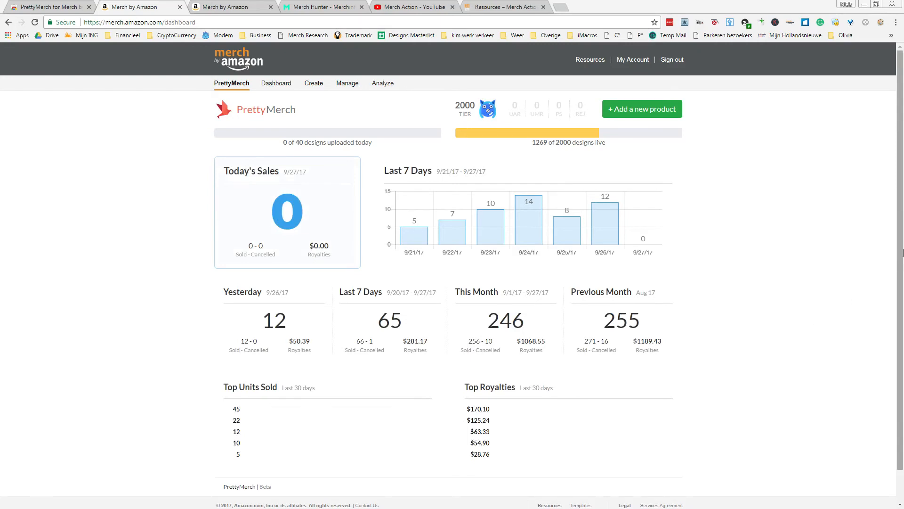
pyautogui.moveTo(805, 231)
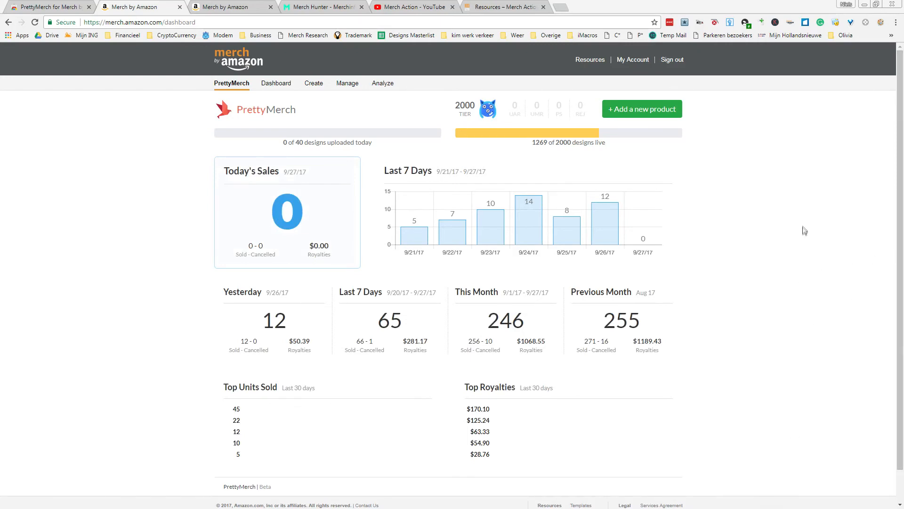
pyautogui.moveTo(830, 333)
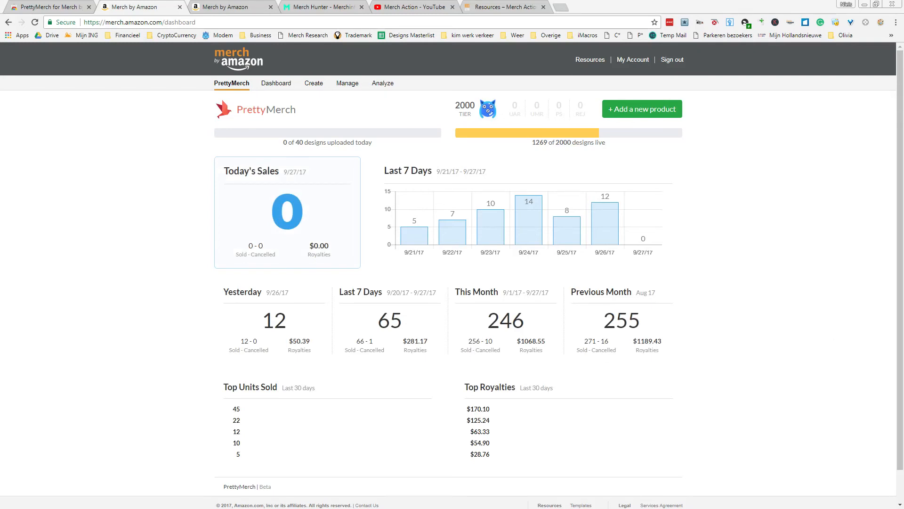
pyautogui.moveTo(230, 167)
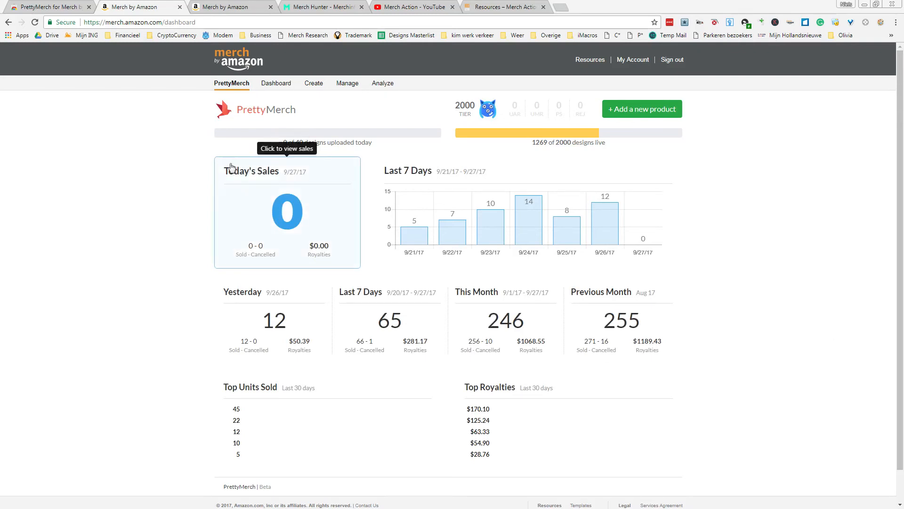
pyautogui.moveTo(281, 144)
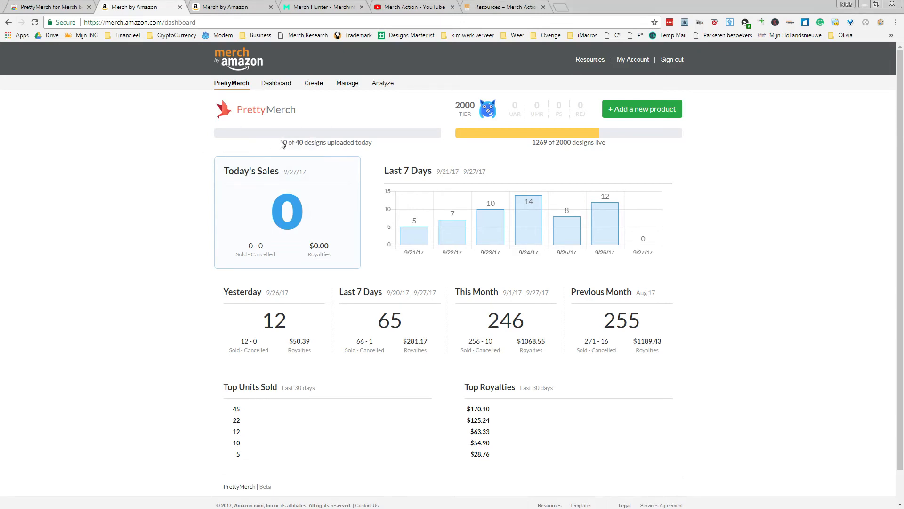
pyautogui.moveTo(282, 142); pyautogui.dragTo(362, 143)
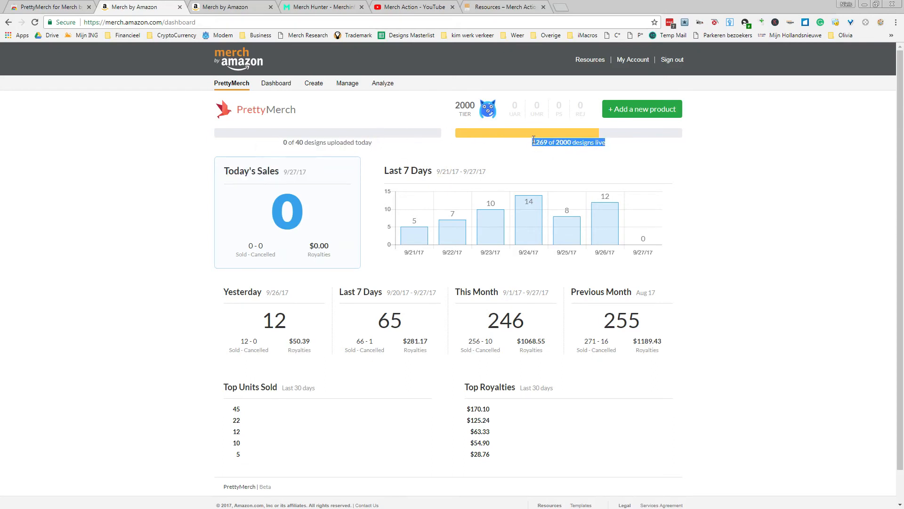
pyautogui.moveTo(282, 143)
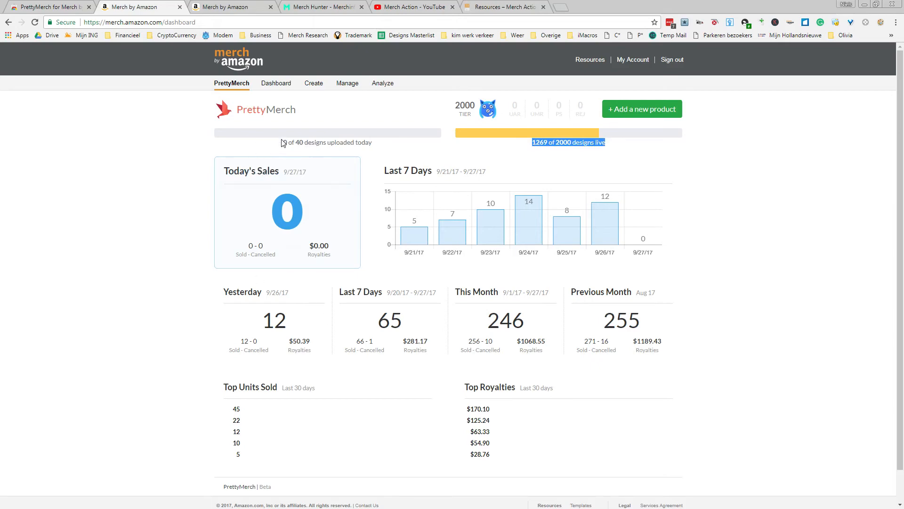
pyautogui.moveTo(868, 291)
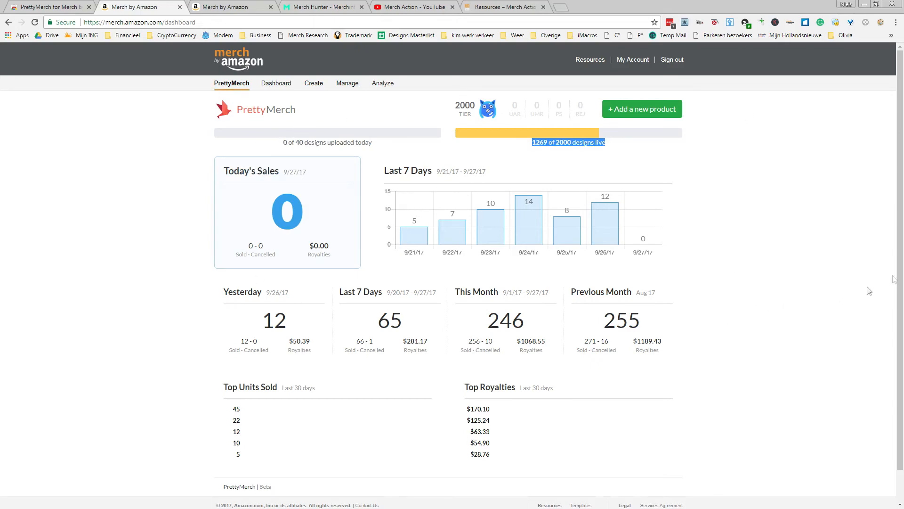
pyautogui.scroll(-3)
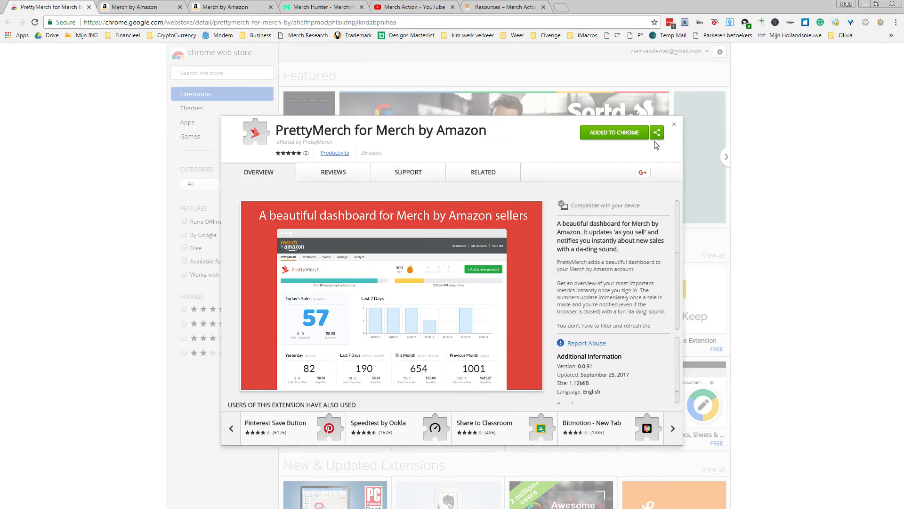
pyautogui.click(138, 6)
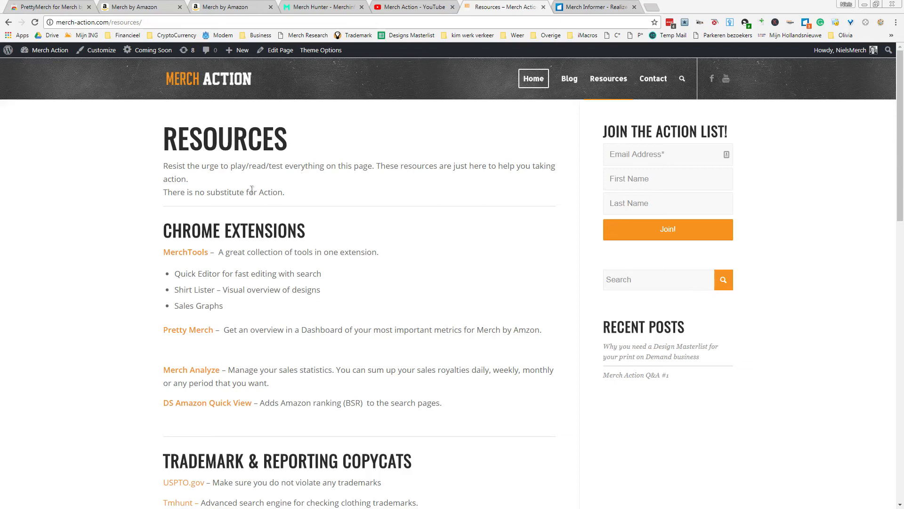
pyautogui.moveTo(182, 260)
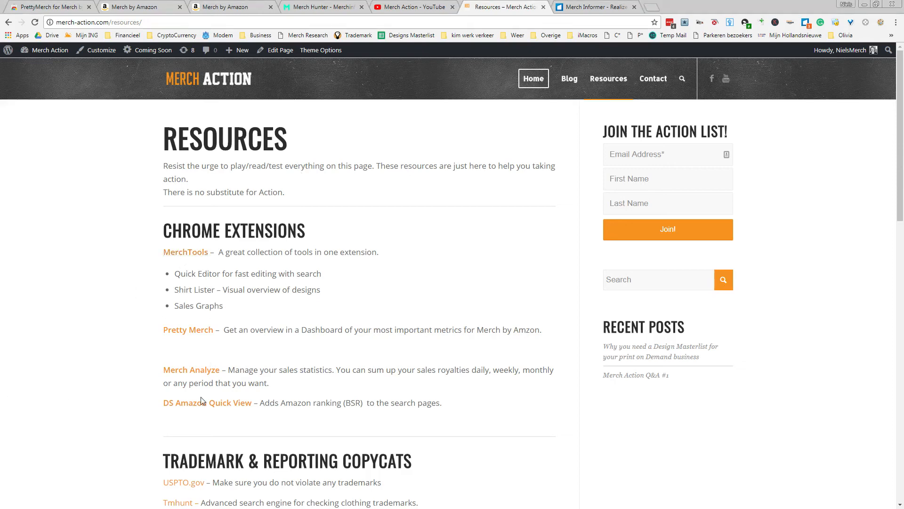
# Step: Switch to the Merch Hunter tab showing the Top 1000 bestseller search
pyautogui.click(322, 6)
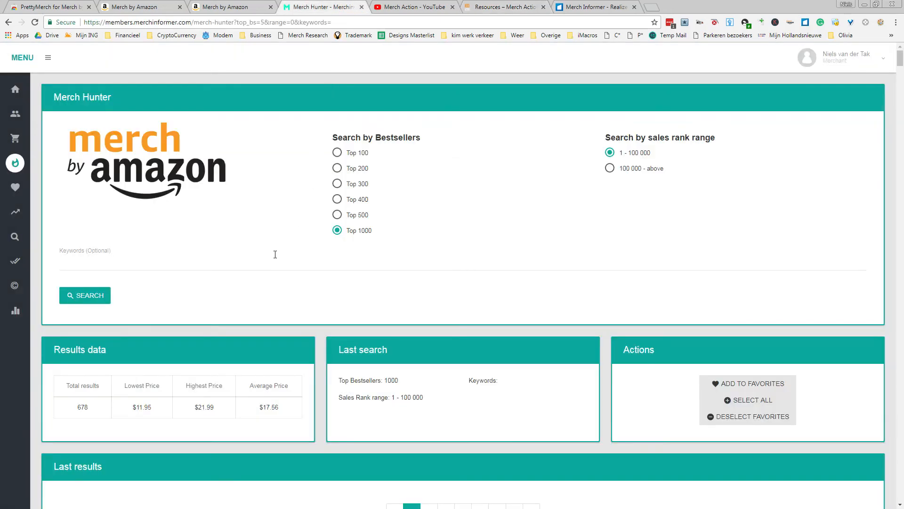
pyautogui.click(48, 57)
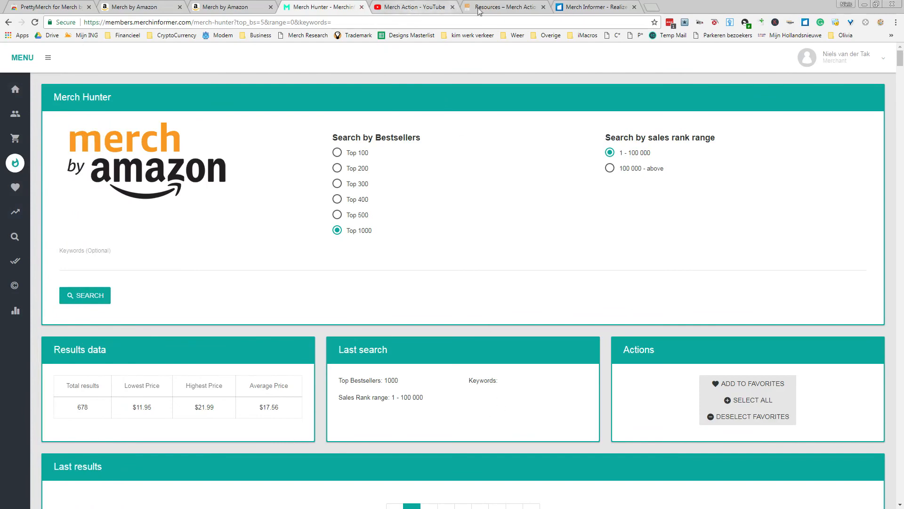
pyautogui.click(504, 6)
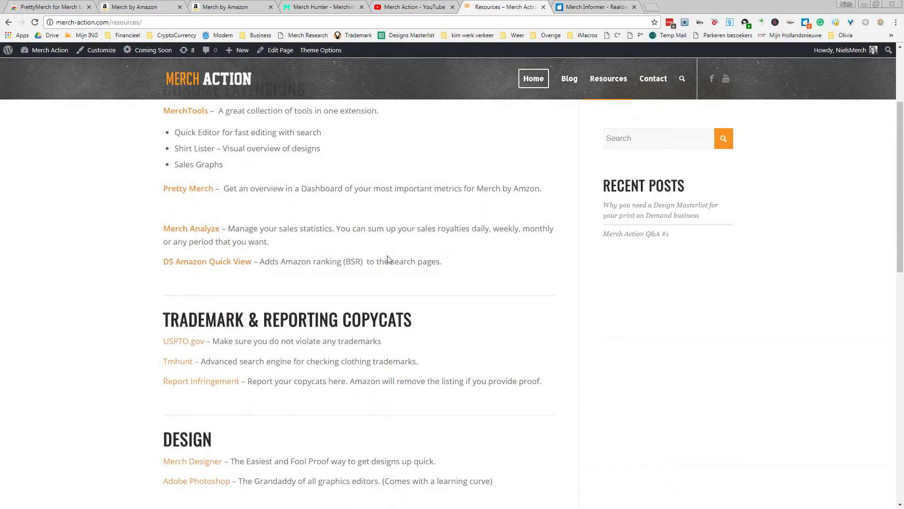
# Step: Scroll to the Trademark, Design and Print on Demand Platforms sections of Resources
pyautogui.scroll(-3)
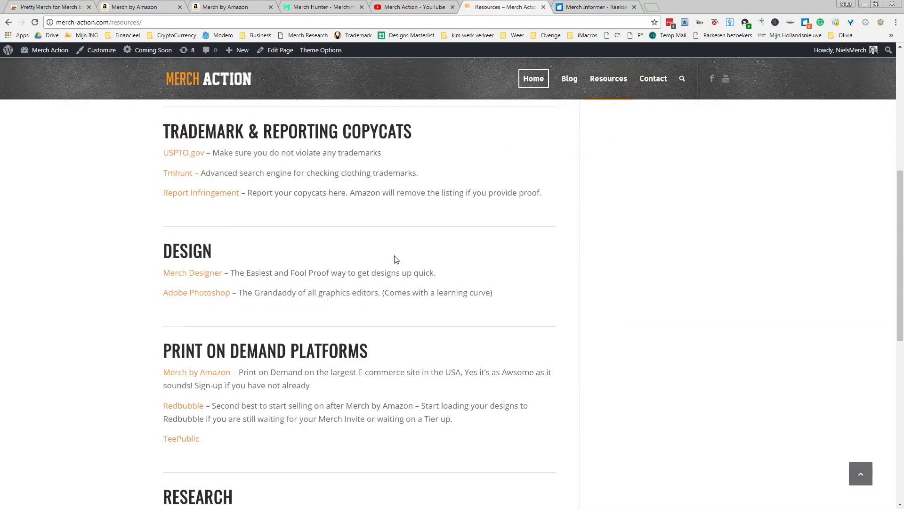
pyautogui.moveTo(344, 282)
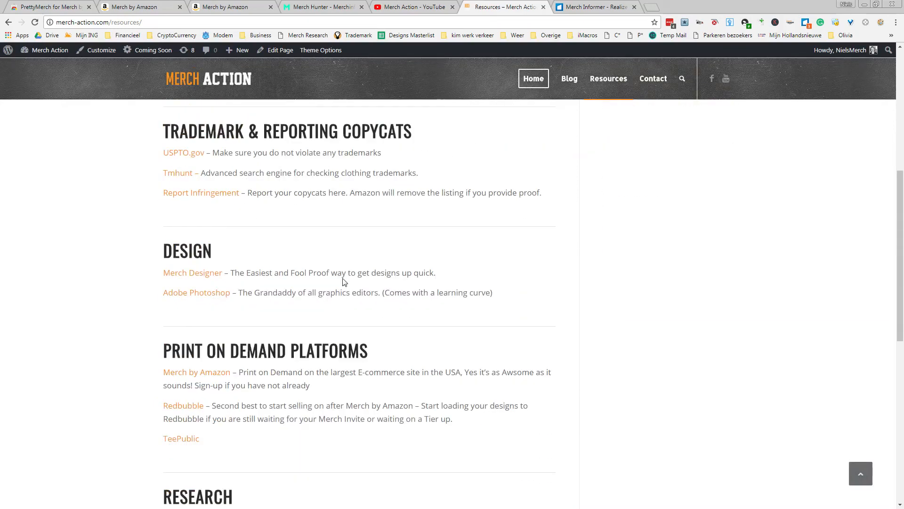
pyautogui.moveTo(398, 275)
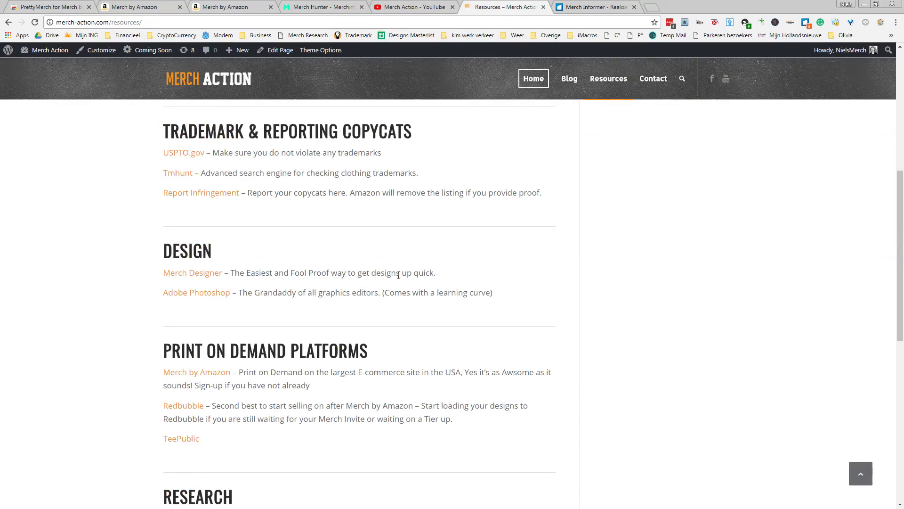